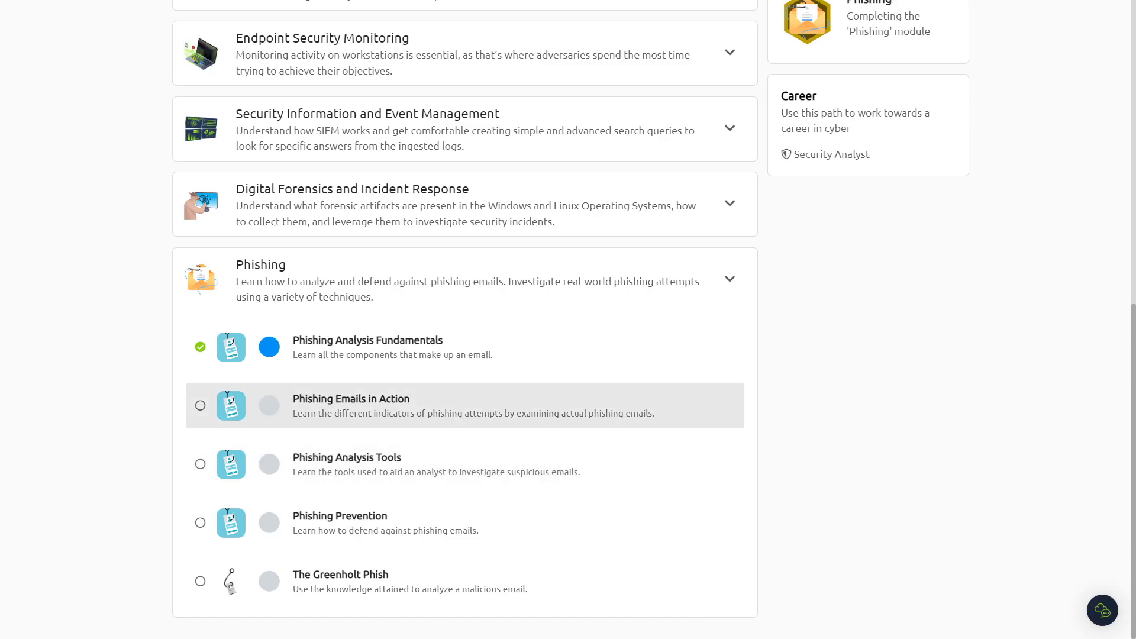
Open the 'Phishing Emails in Action' room from the Phishing module list.
left_click(350, 399)
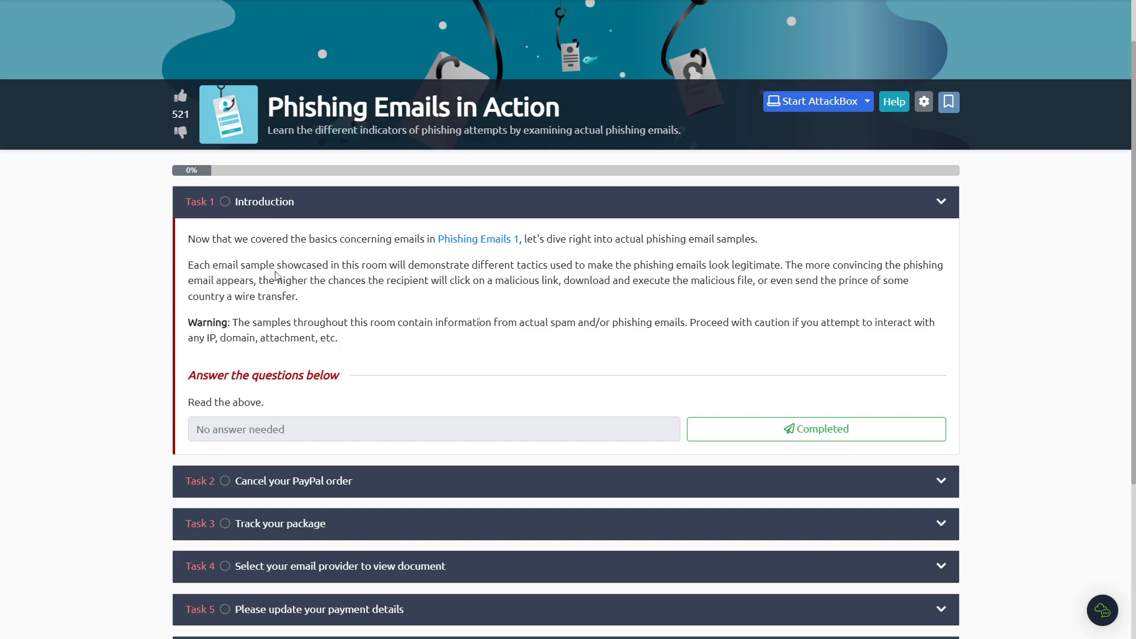
mouse_move(460, 259)
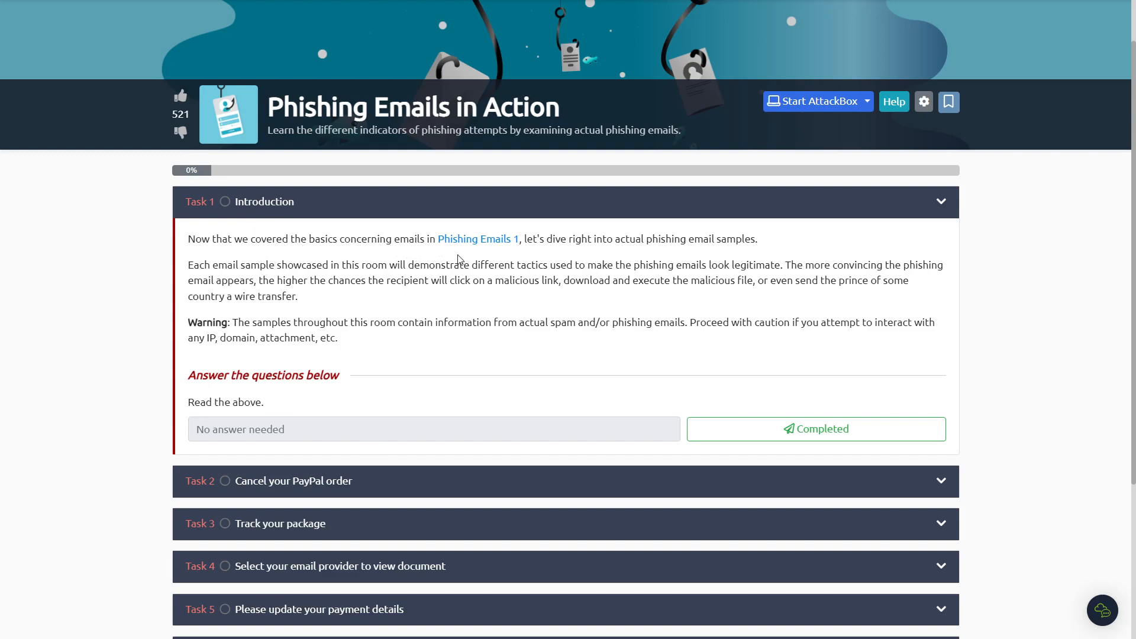
mouse_move(459, 242)
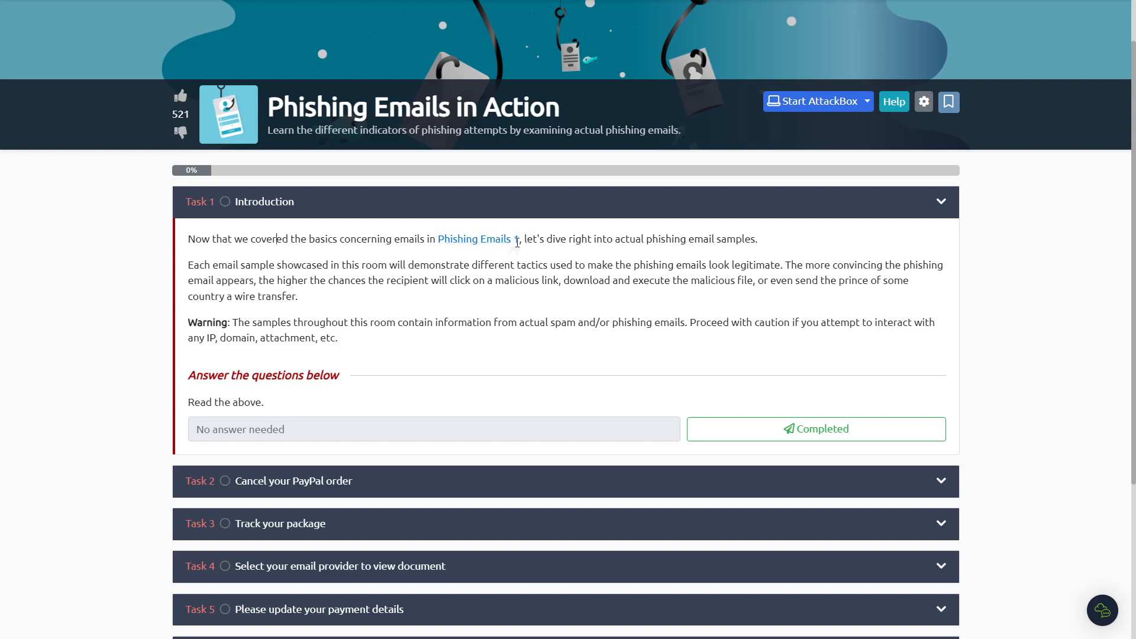
mouse_move(550, 449)
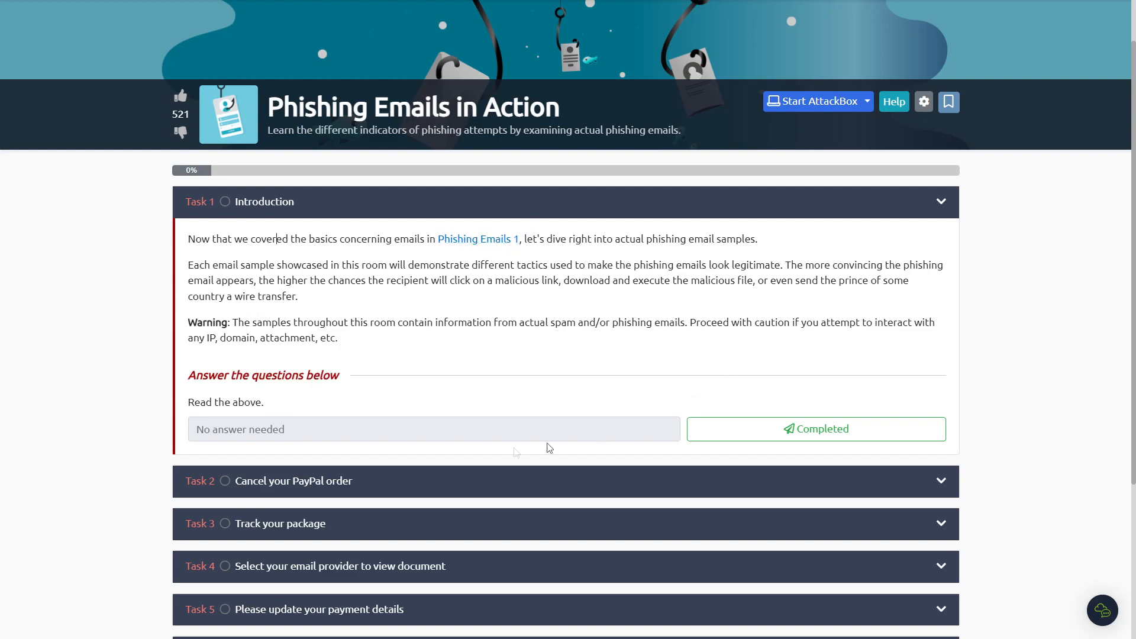
Expand Task 2 'Cancel your PayPal order' and reach its gibberish-sender question.
left_click(817, 430)
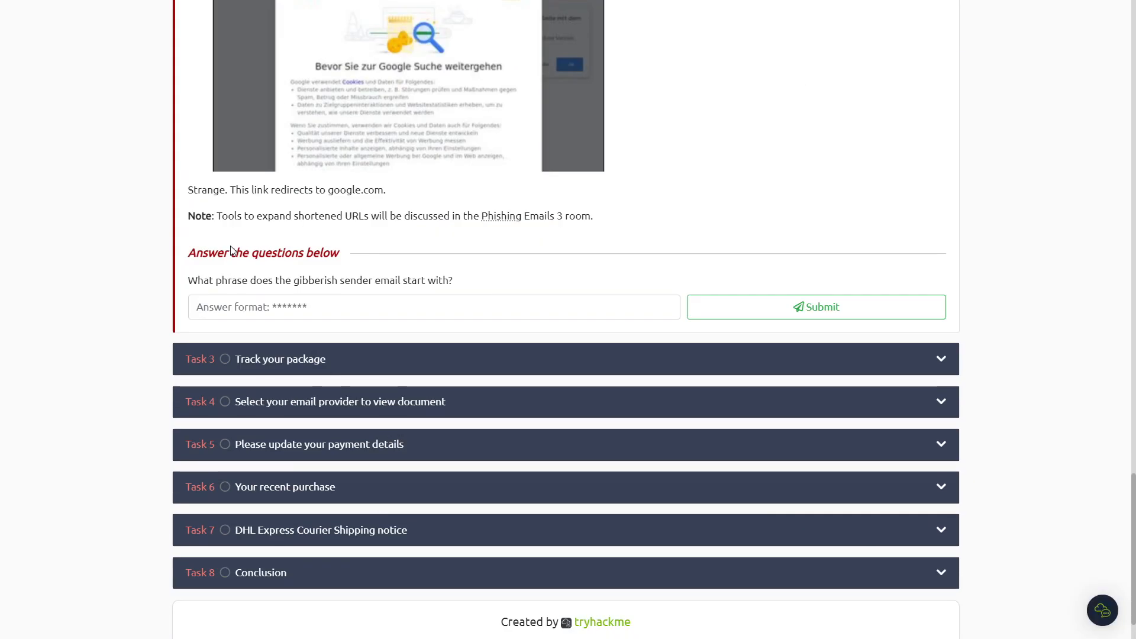
mouse_move(212, 284)
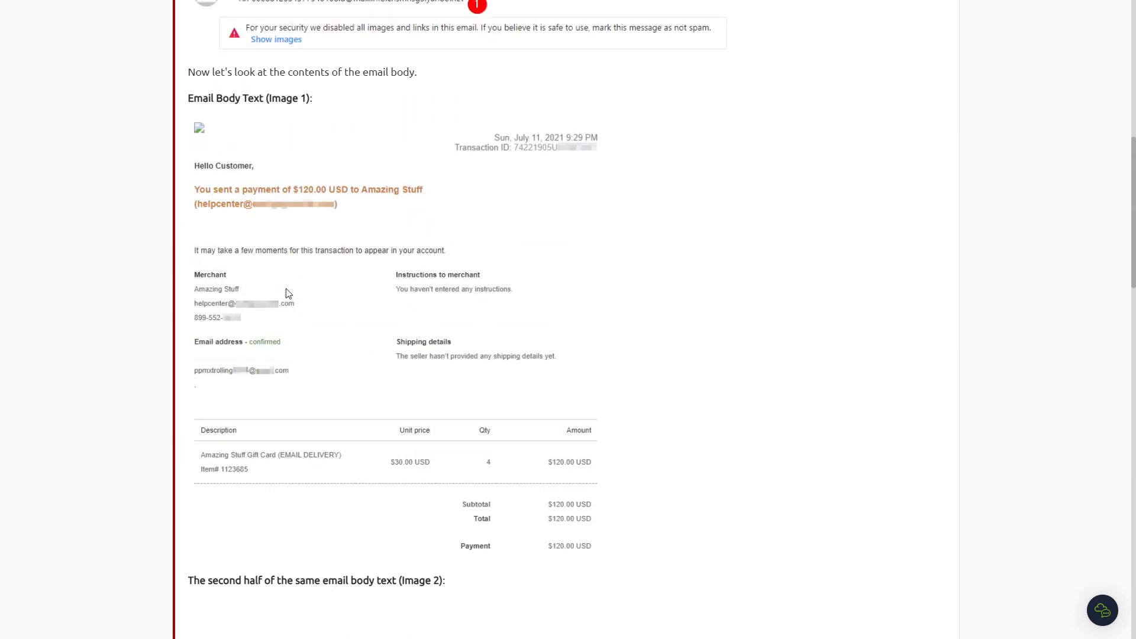
scroll("up", 3)
type("noreply")
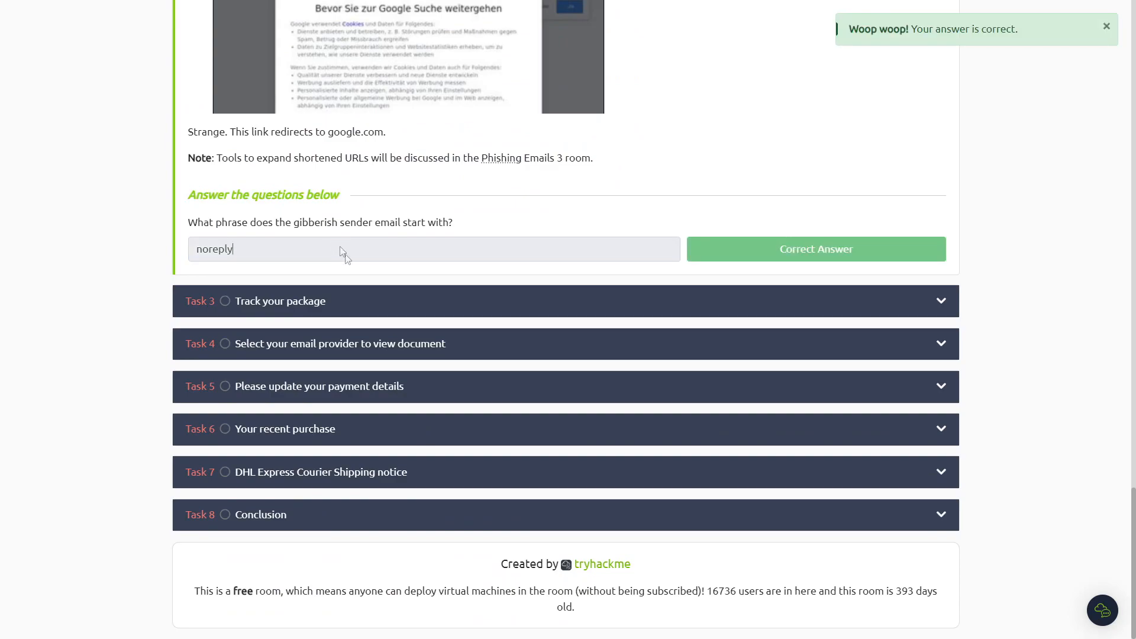
mouse_move(302, 308)
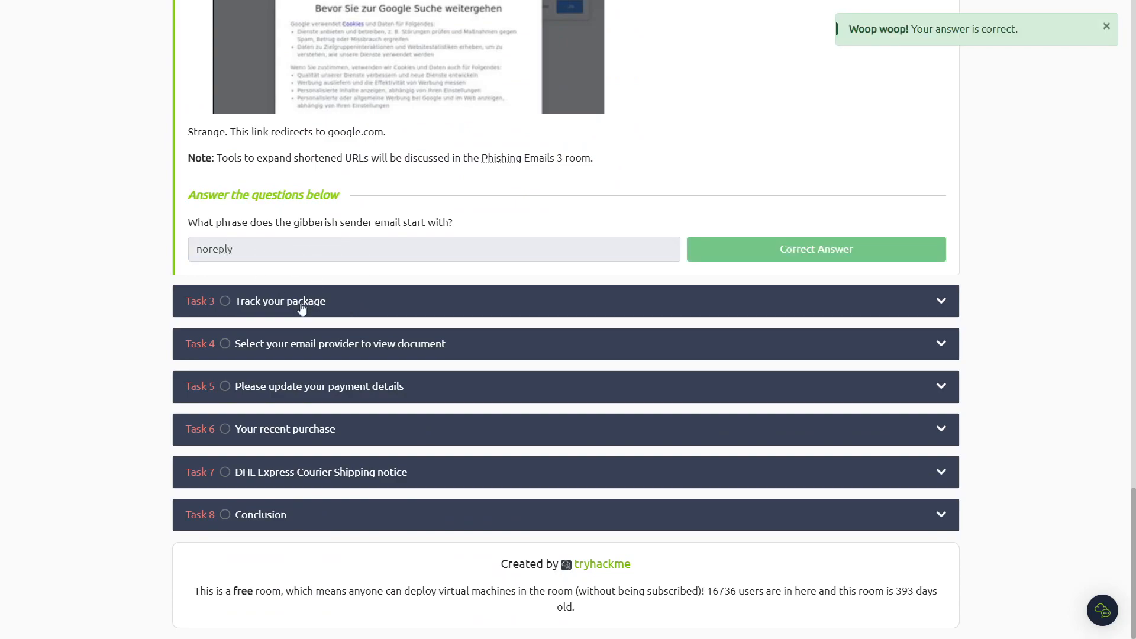
Expand Task 3 'Track your package' and read through the email's hyperlinks for the root domain.
left_click(280, 302)
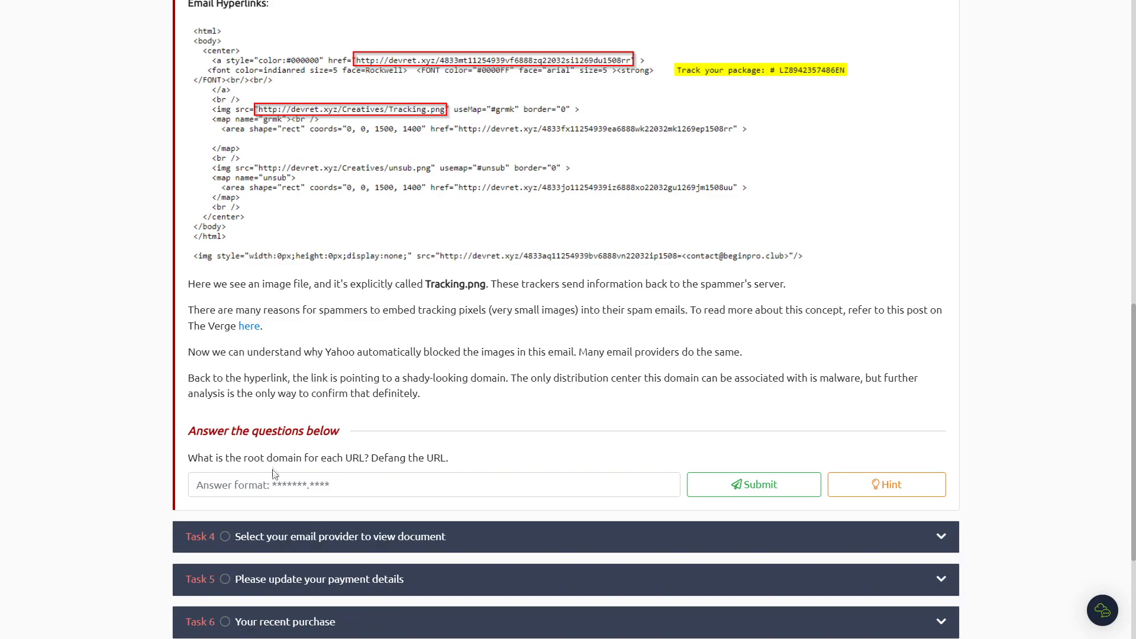
mouse_move(201, 471)
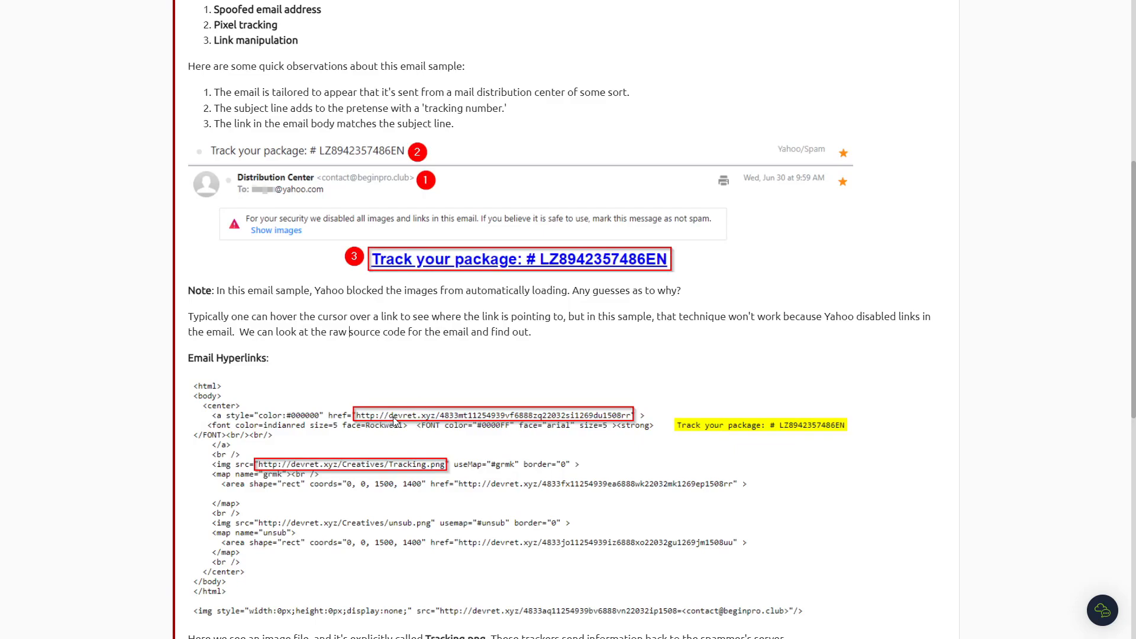
mouse_move(438, 430)
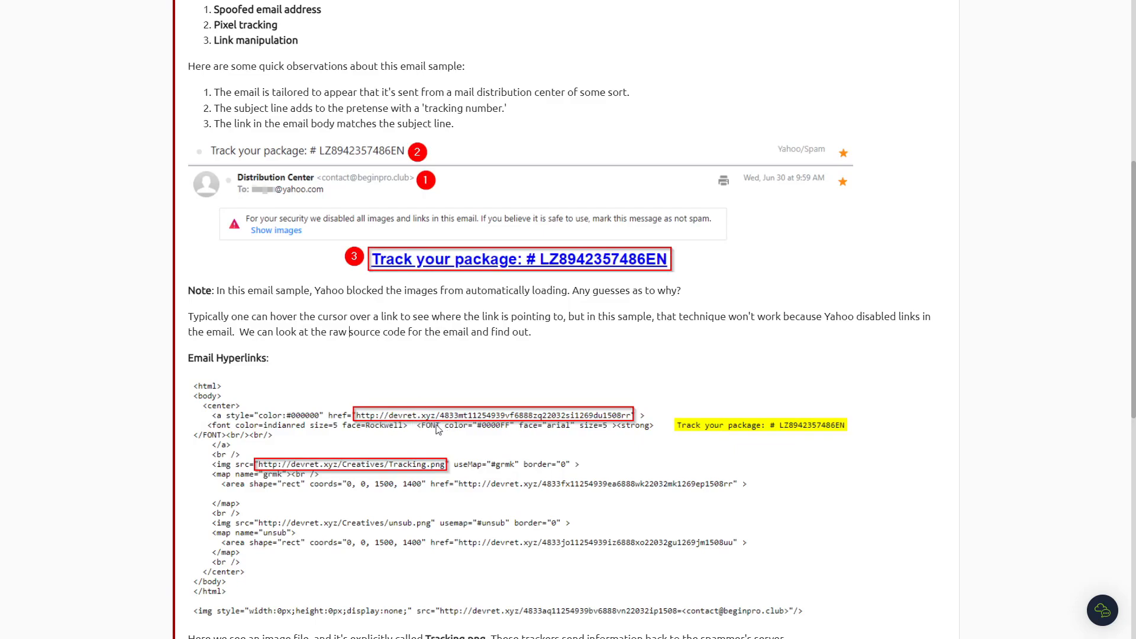
scroll("down", 3)
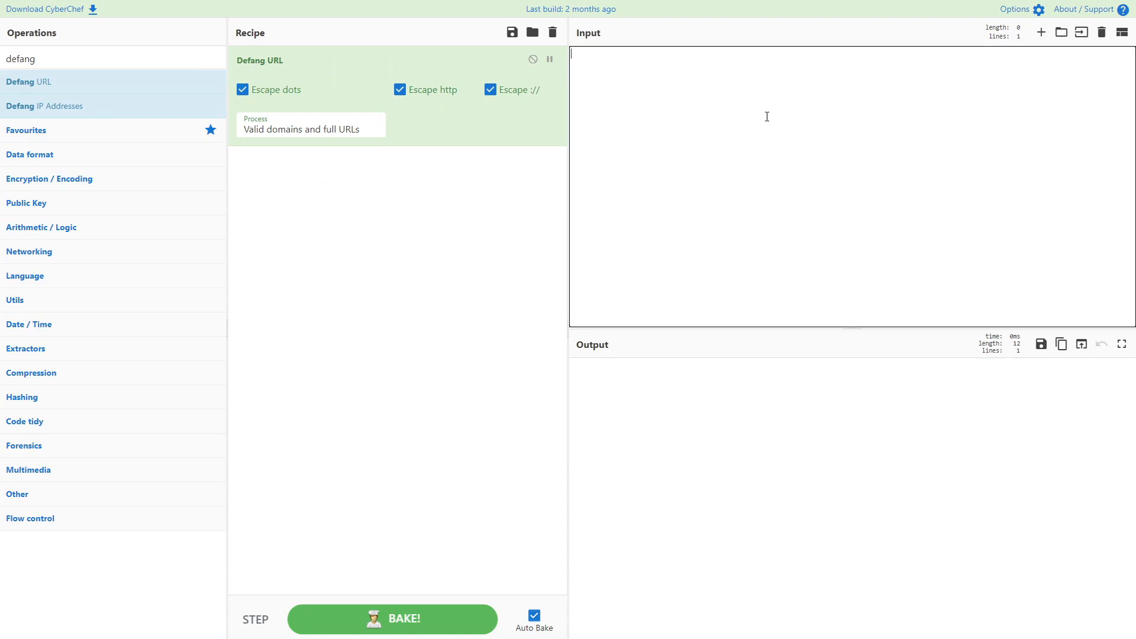
Enter devret.xyz into CyberChef's Defang URL input to get devret[.]xyz.
type("devret")
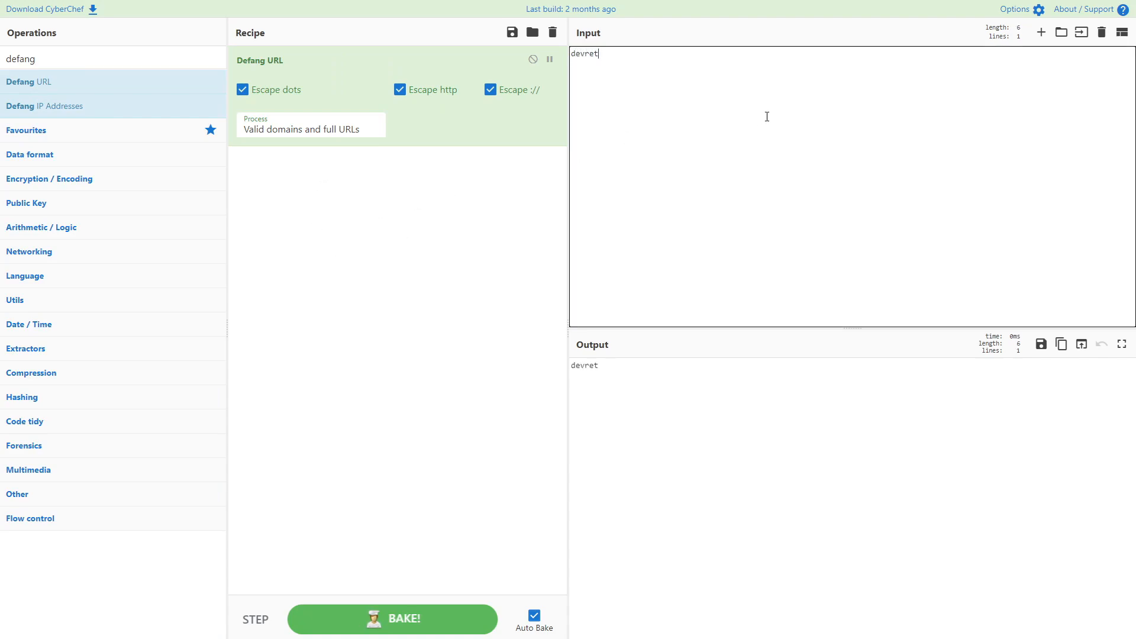
type(".xyz")
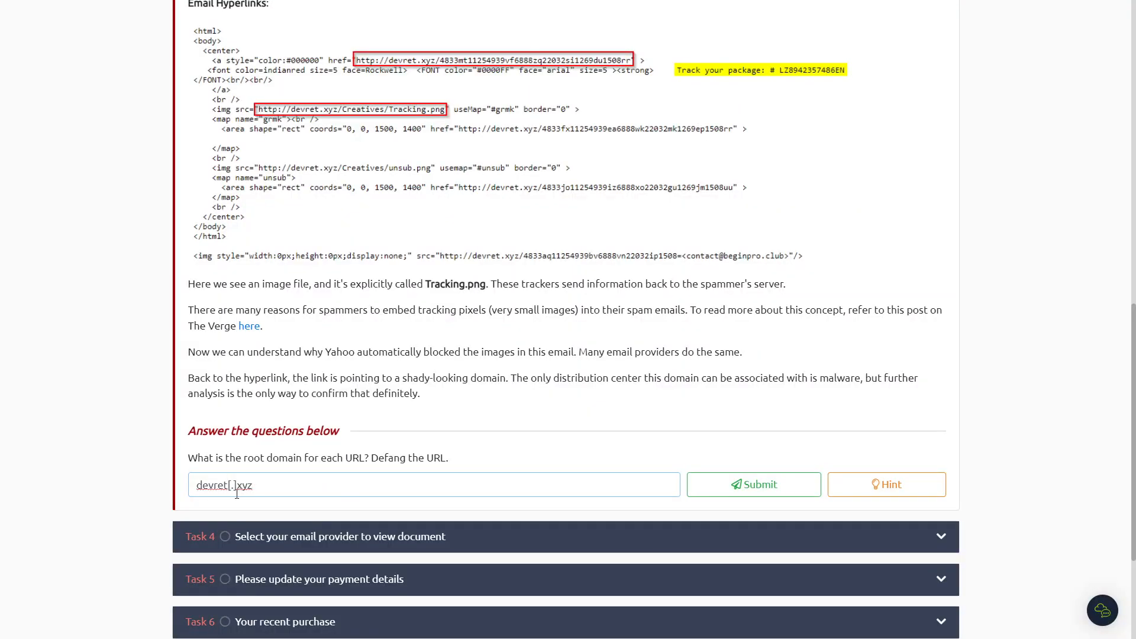
Submit devret[.]xyz as Task 3's defanged root domain and move on to Task 4.
left_click(754, 484)
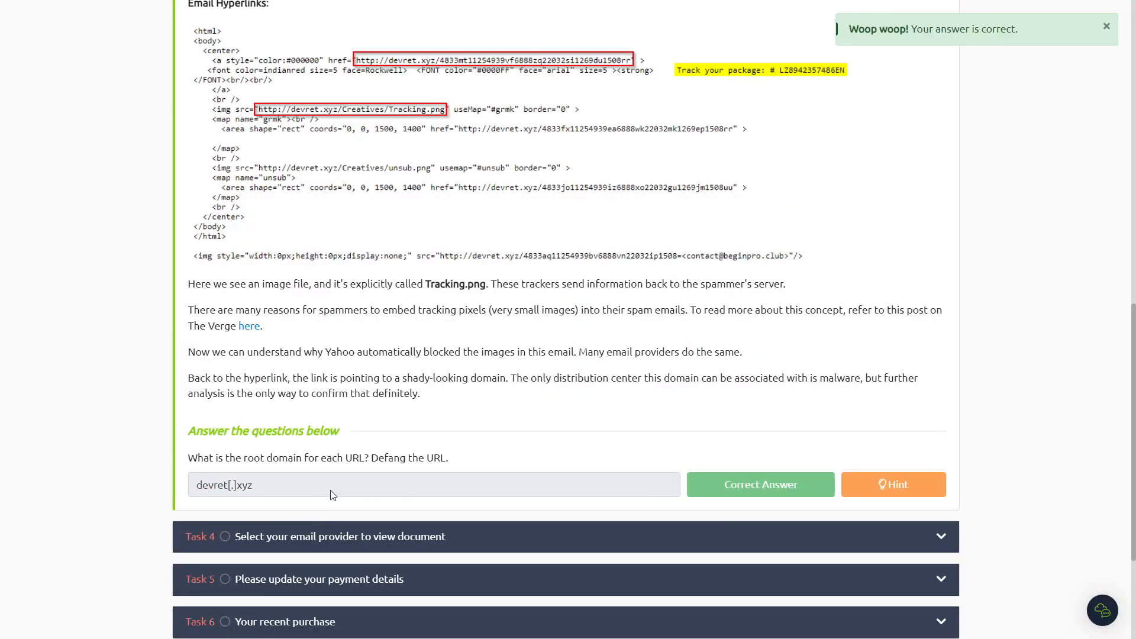
scroll("down", 3)
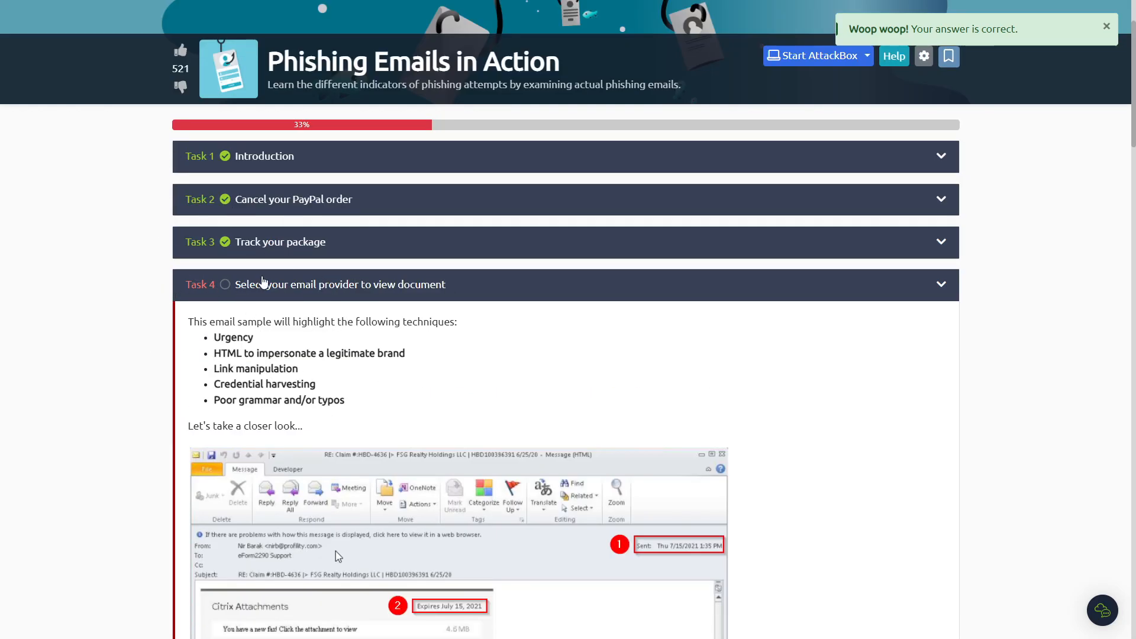
scroll("down", 3)
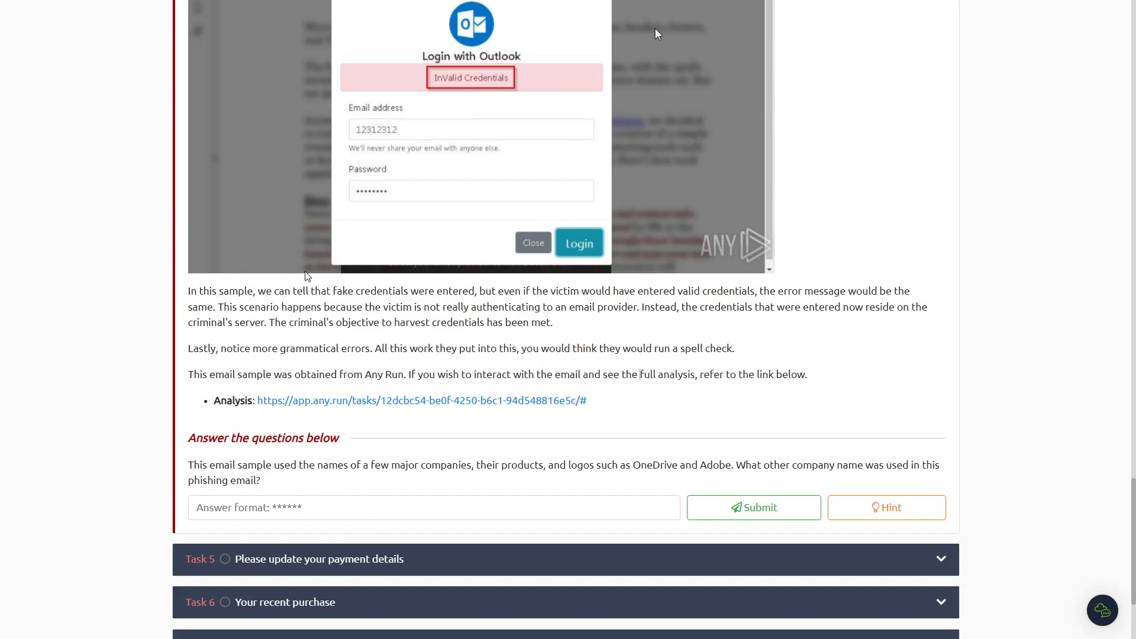
mouse_move(187, 468)
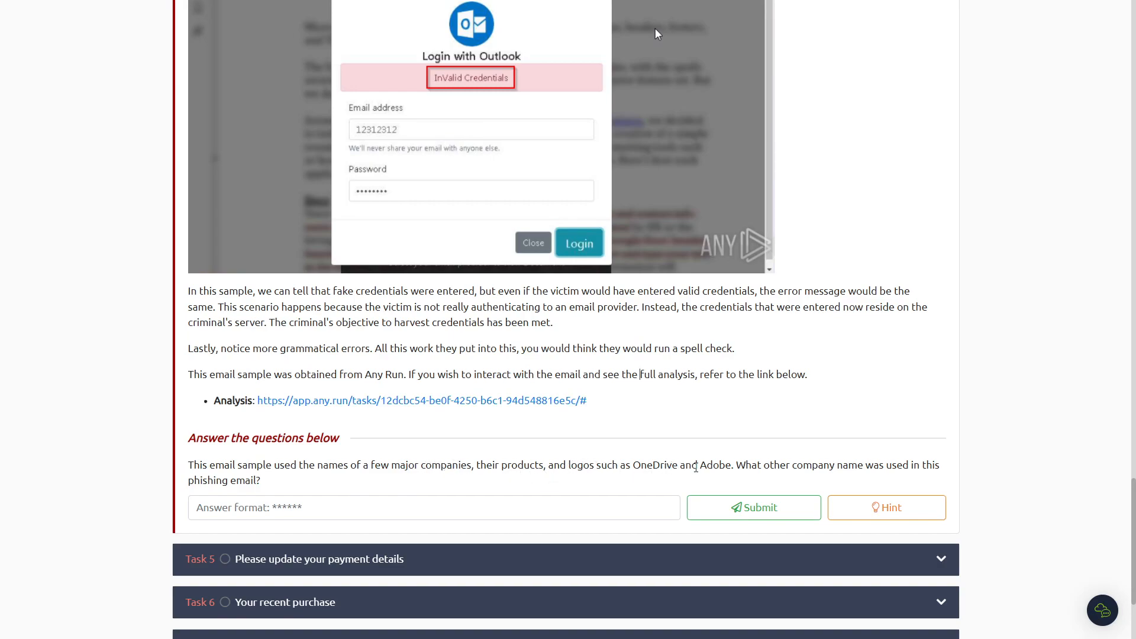
mouse_move(699, 495)
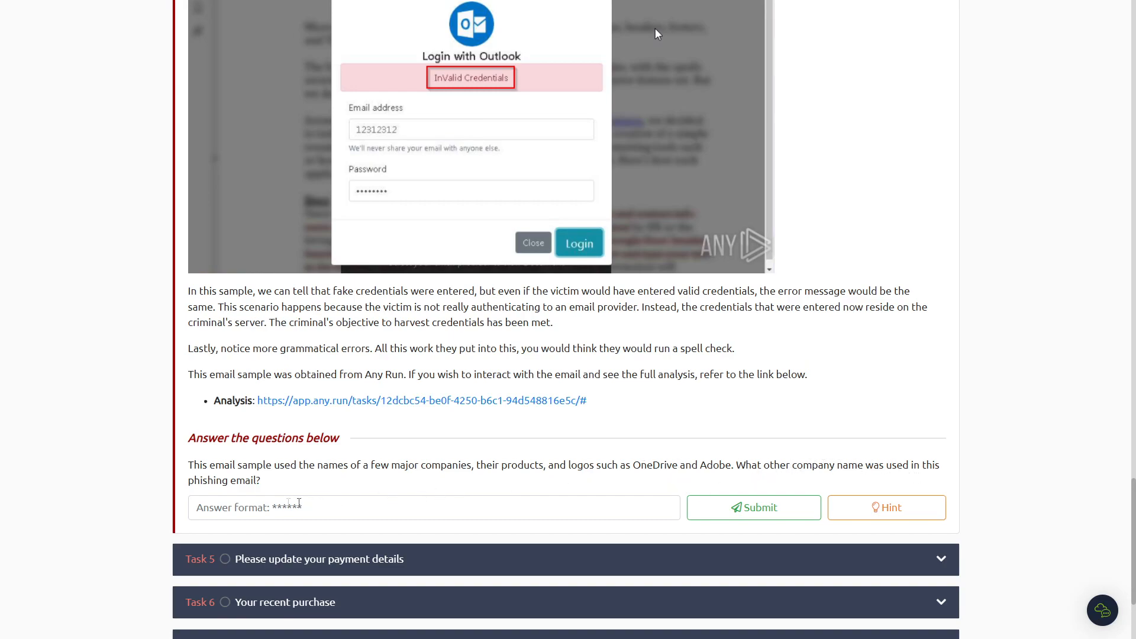
scroll("down", 3)
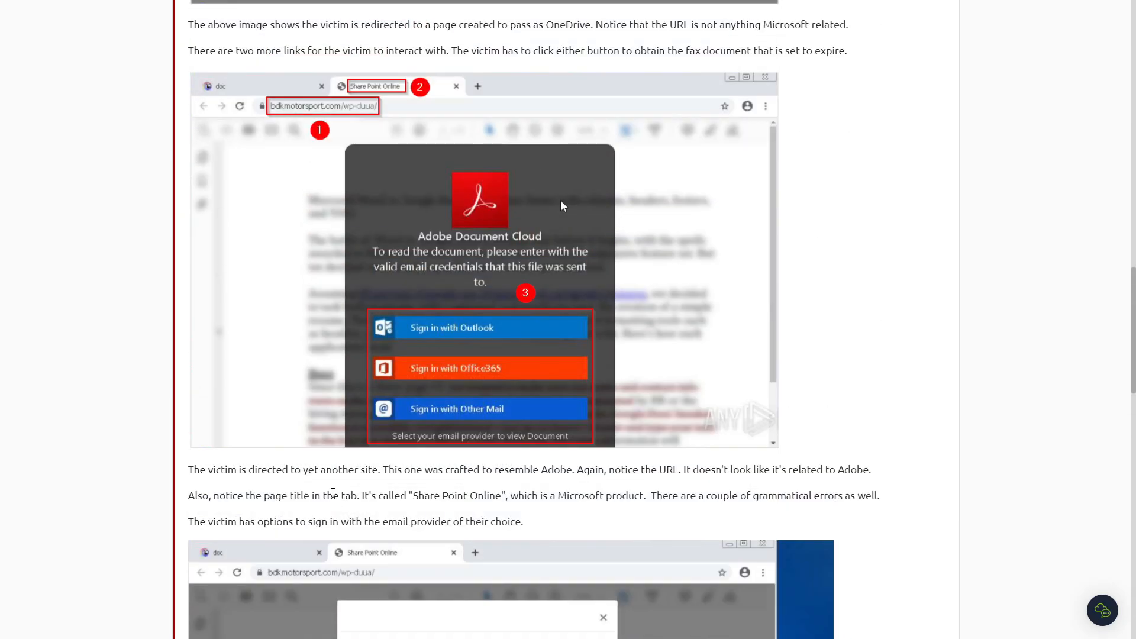
scroll("down", 3)
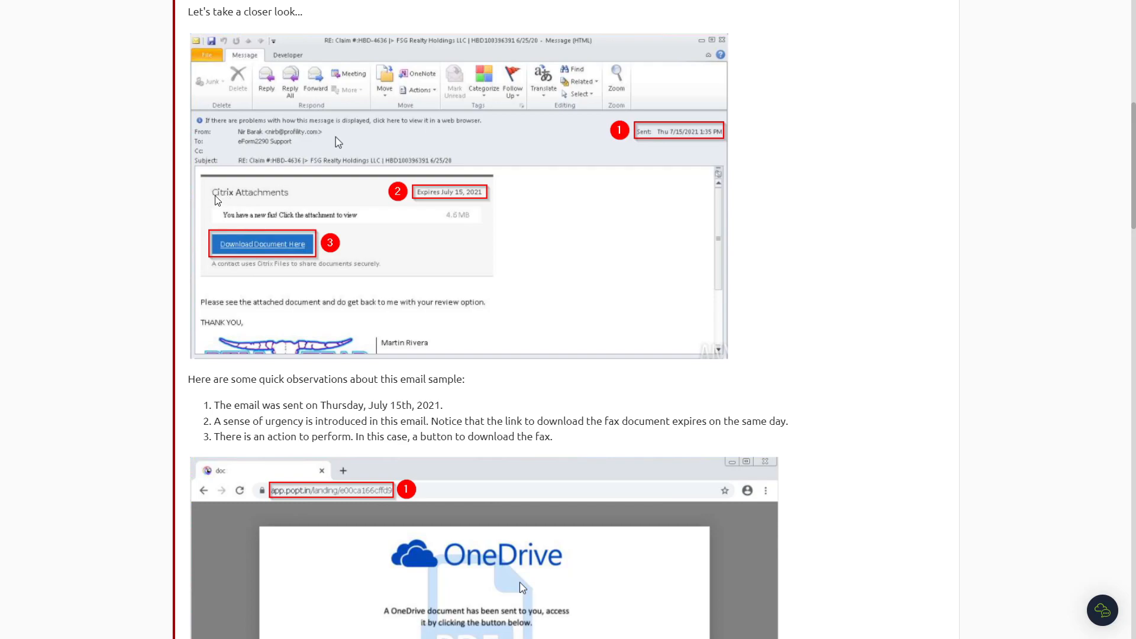
scroll("down", 3)
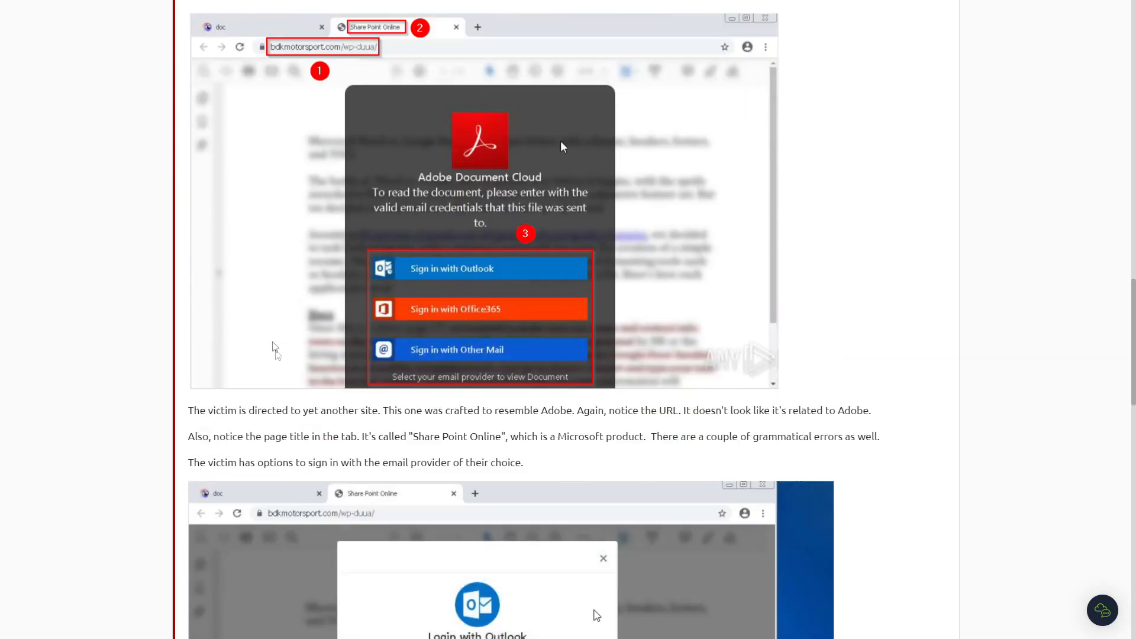
scroll("down", 3)
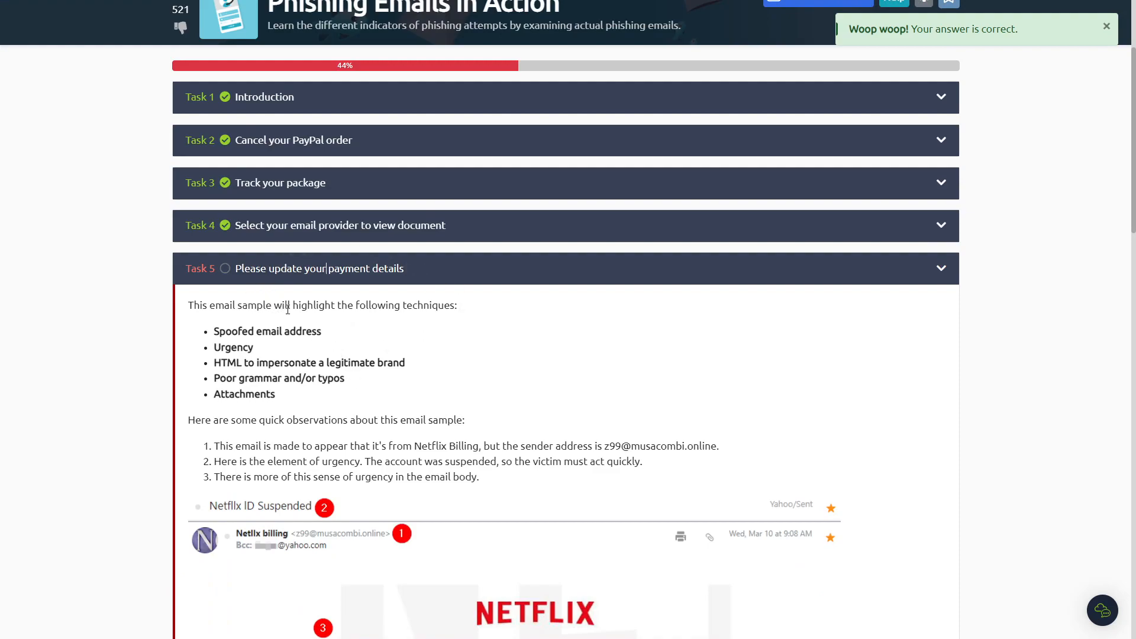
Reveal the hint for Task 5's Netflix question, showing the ConsumerAffairs article link.
scroll("down", 3)
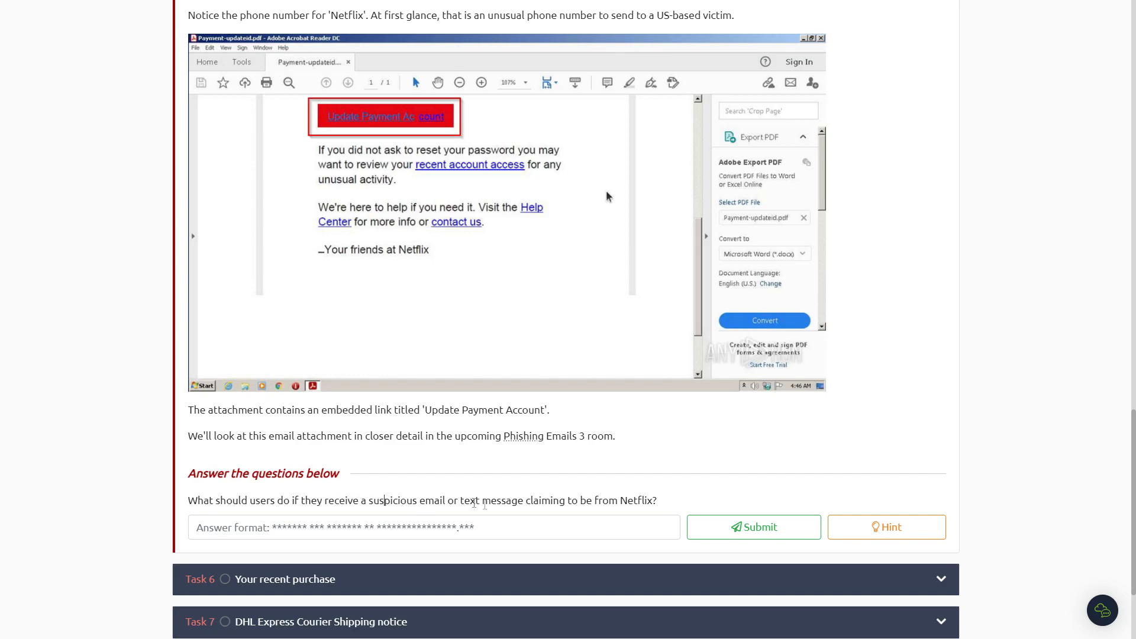
left_click(887, 528)
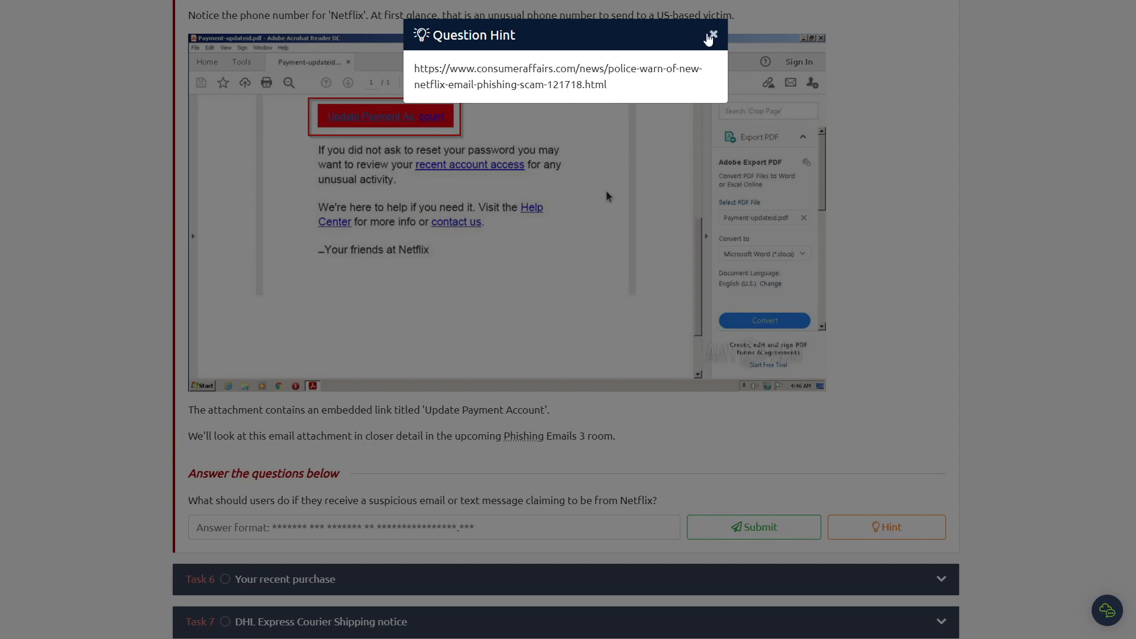
left_click(709, 34)
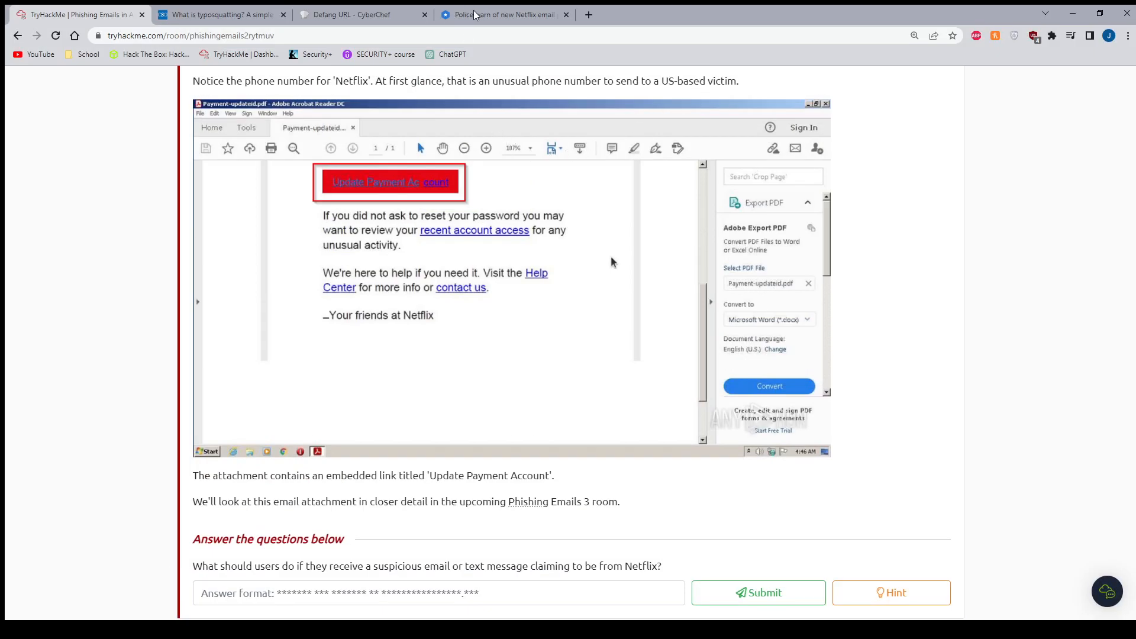
left_click(497, 16)
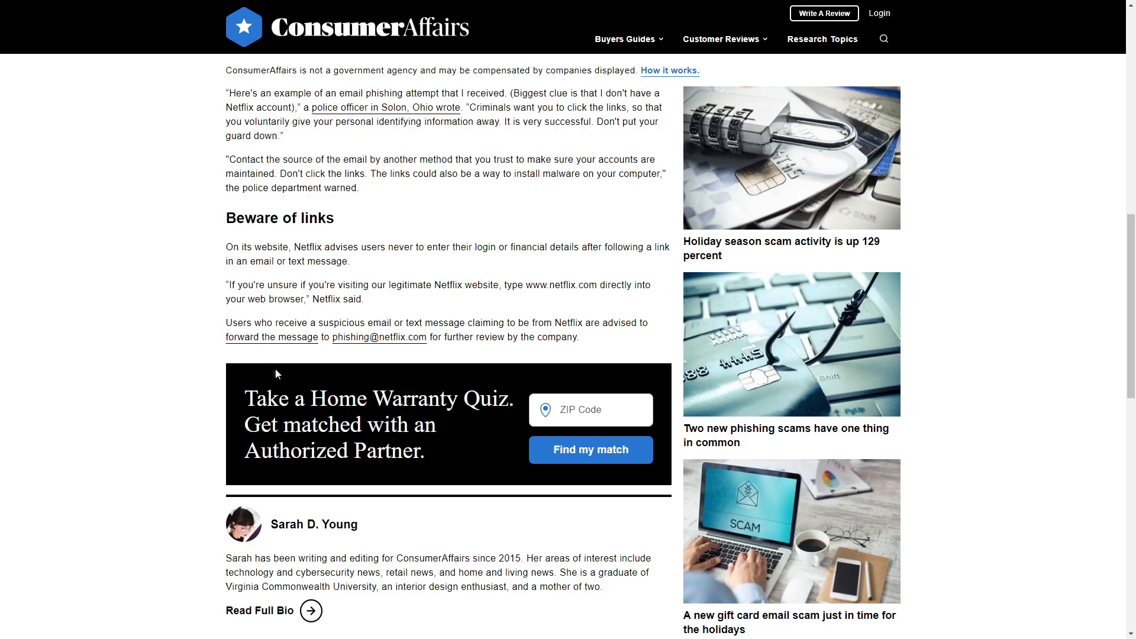
mouse_move(340, 426)
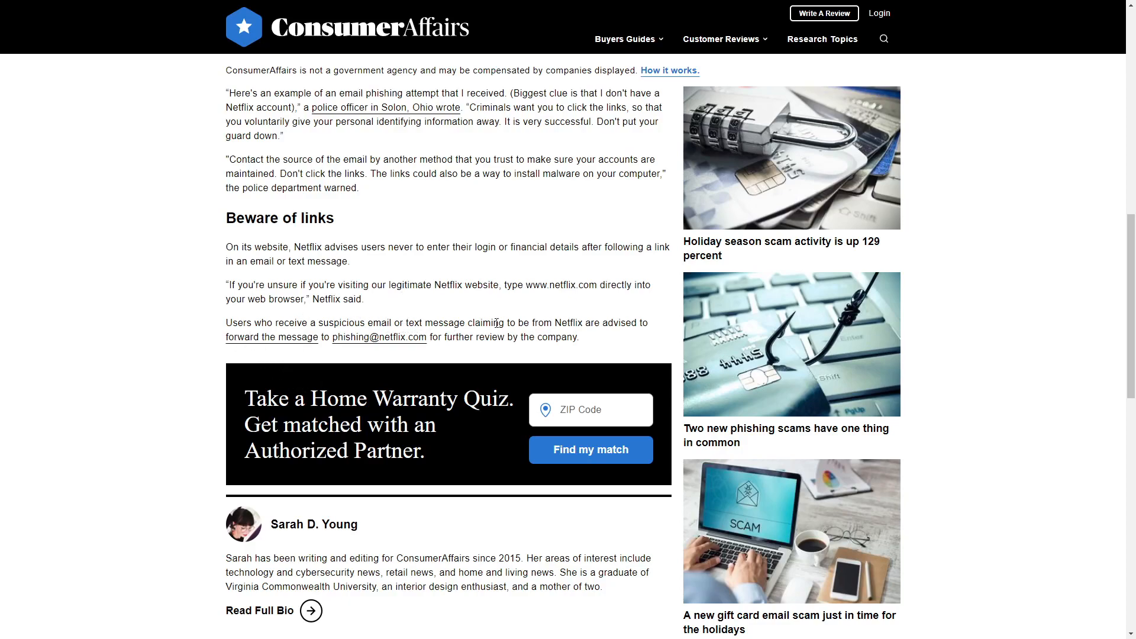
mouse_move(396, 322)
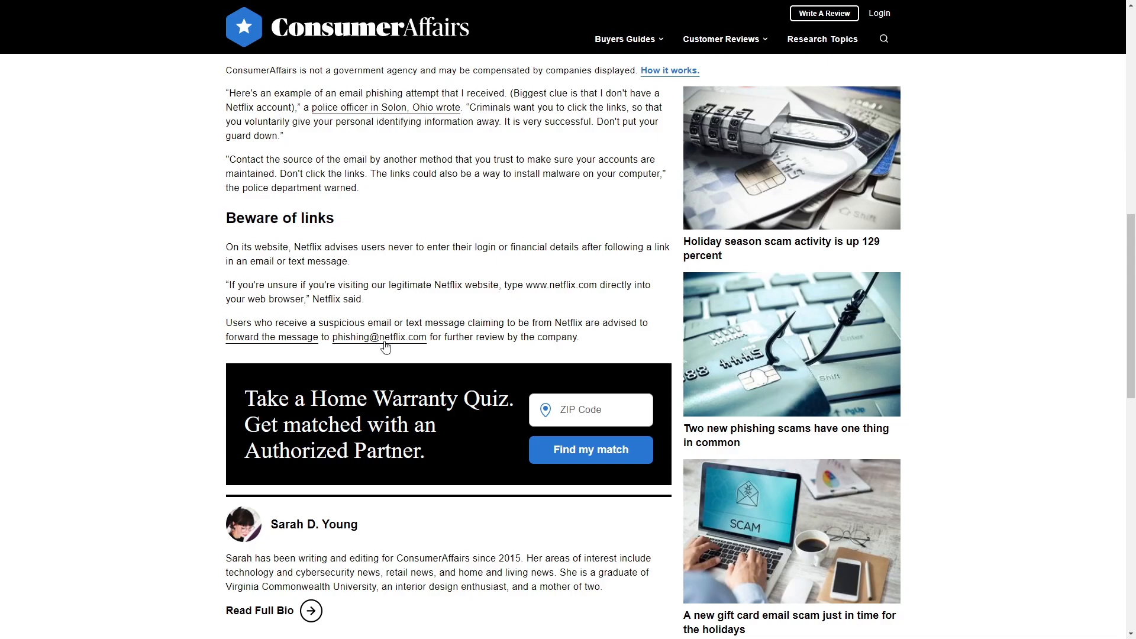
mouse_move(225, 341)
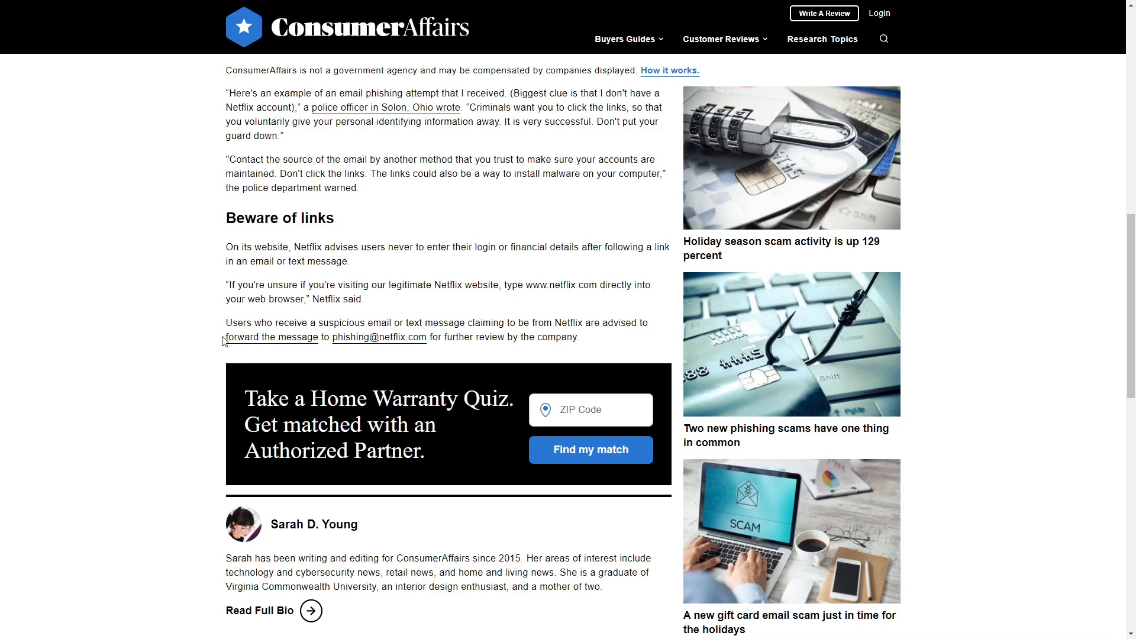
left_click_drag(225, 338, 428, 338)
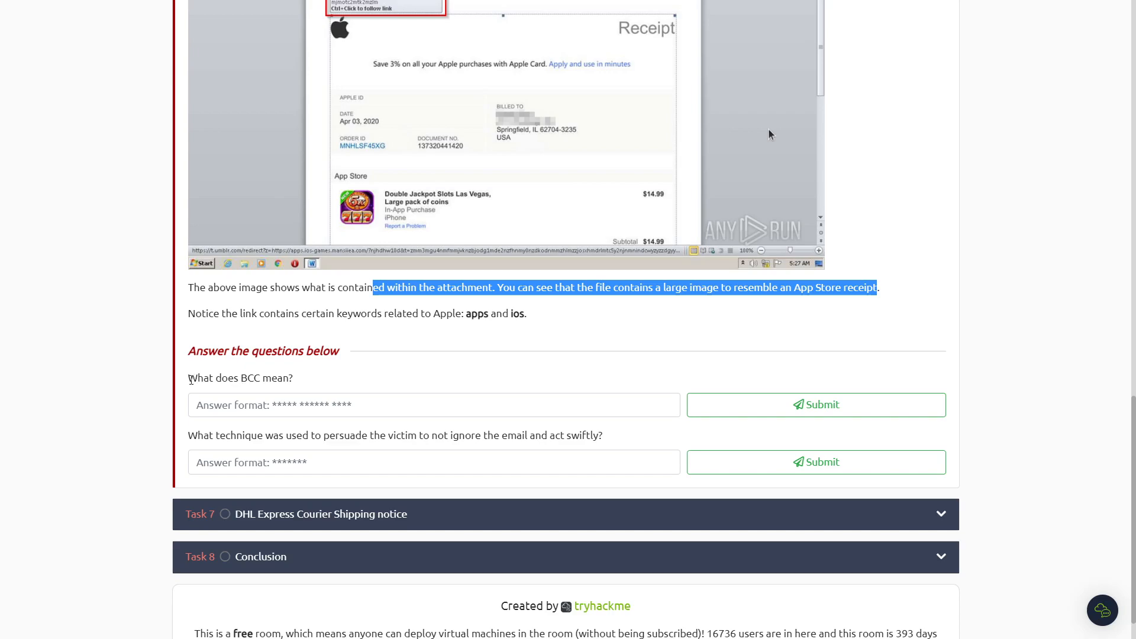
mouse_move(180, 380)
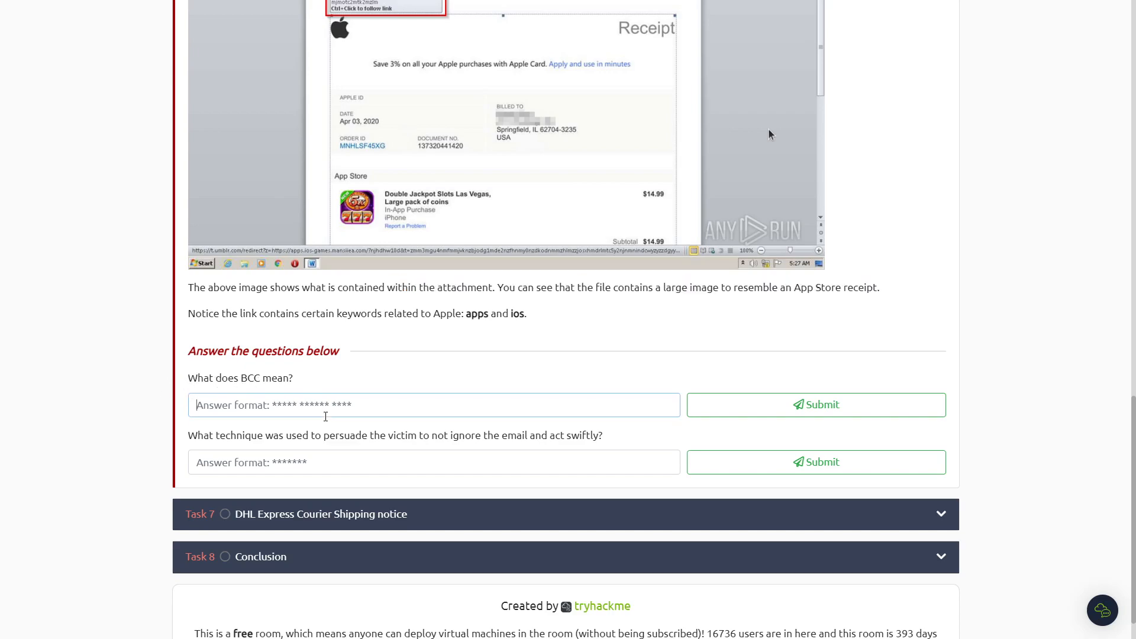
Submit 'Blank Carbon Copy' for Task 6's BCC question and see it rejected.
type("Blank Carbon Copy")
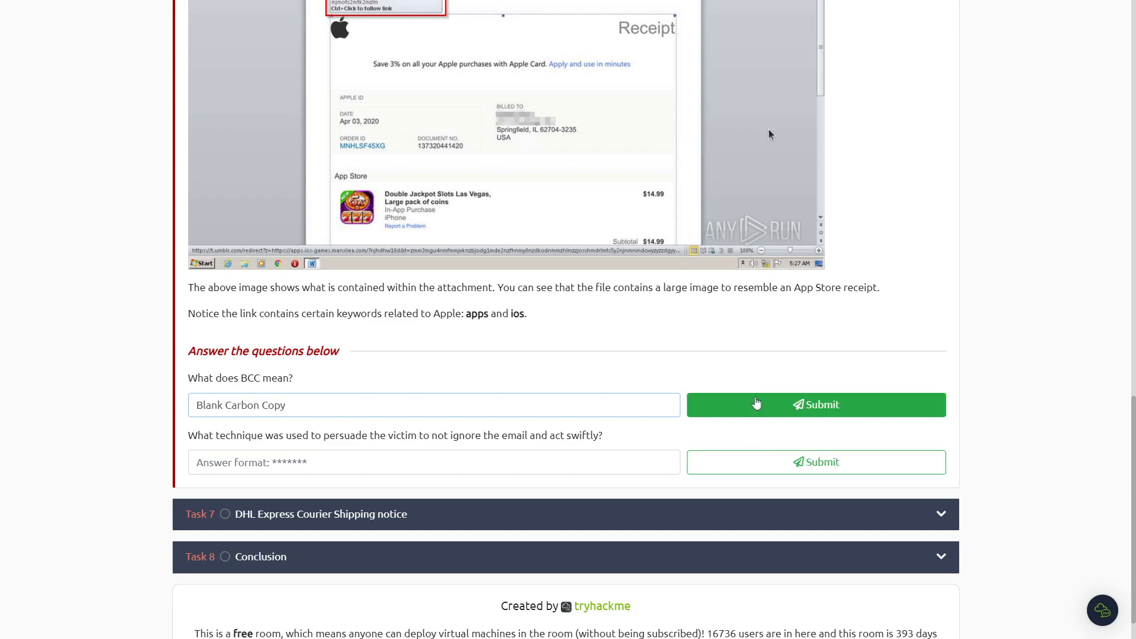
left_click(816, 404)
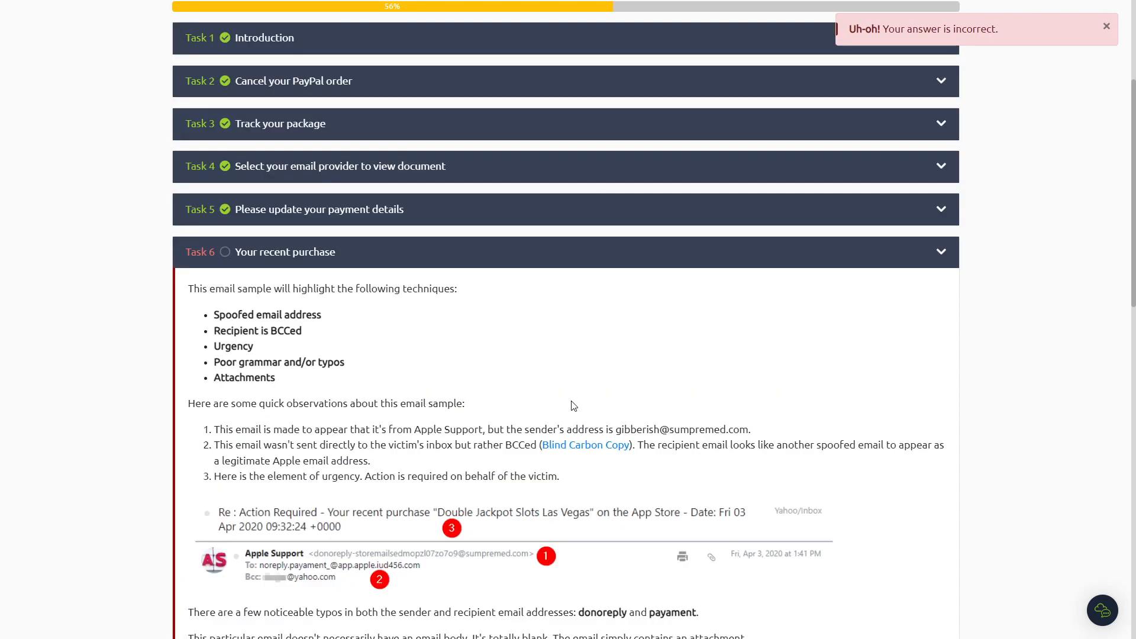
scroll("down", 3)
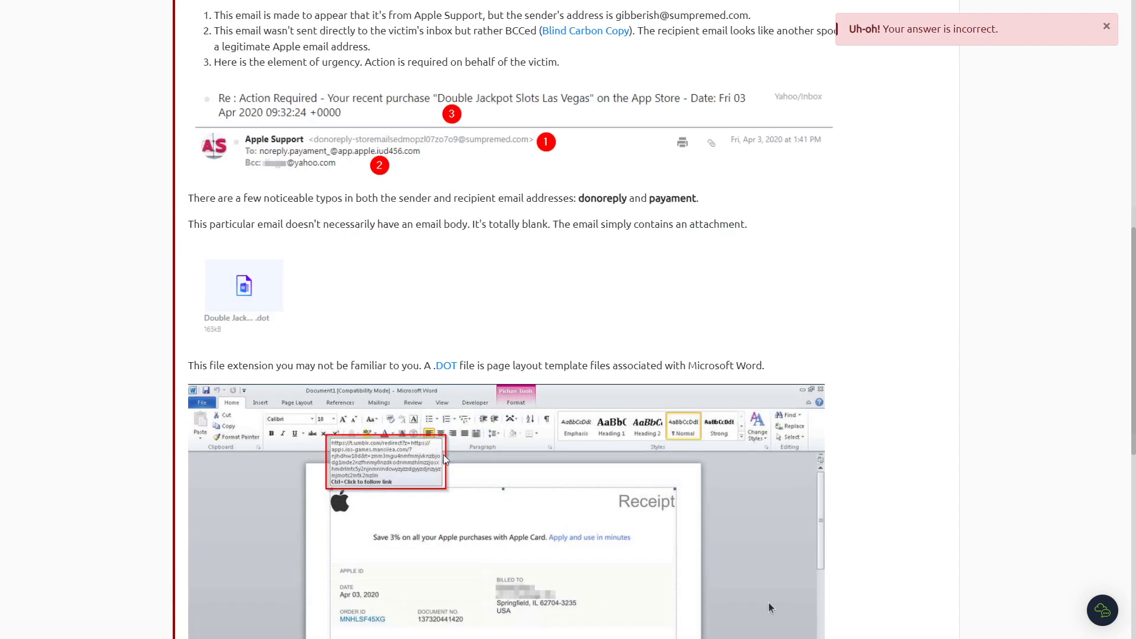
scroll("down", 3)
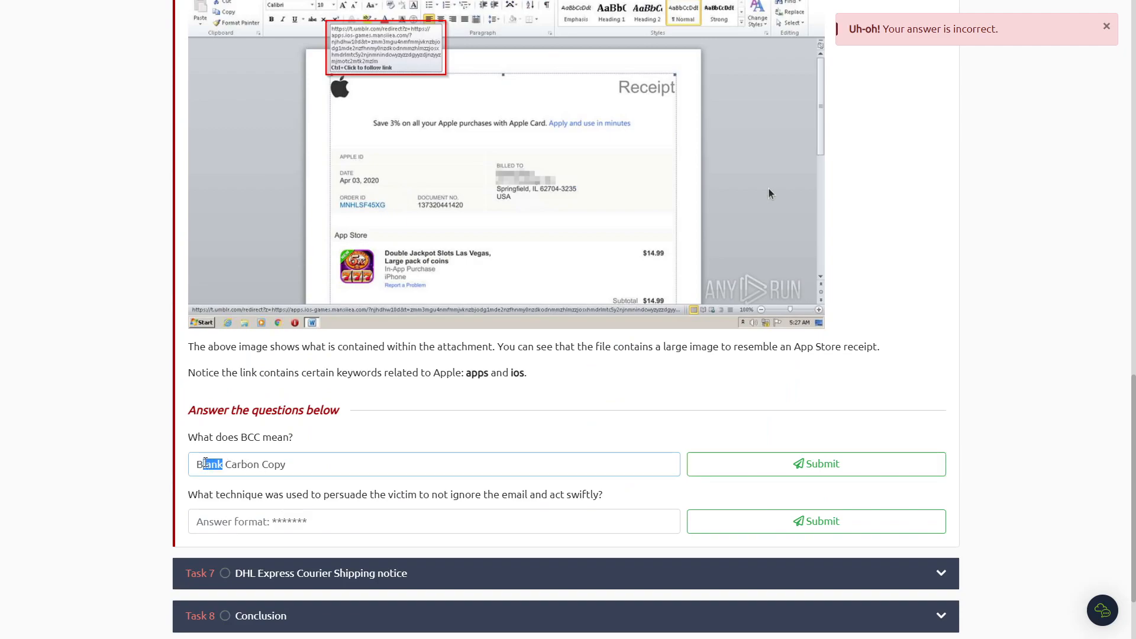
Correct the answer to 'Blind Carbon Copy' and mark the urgency question's key phrase.
left_click(817, 464)
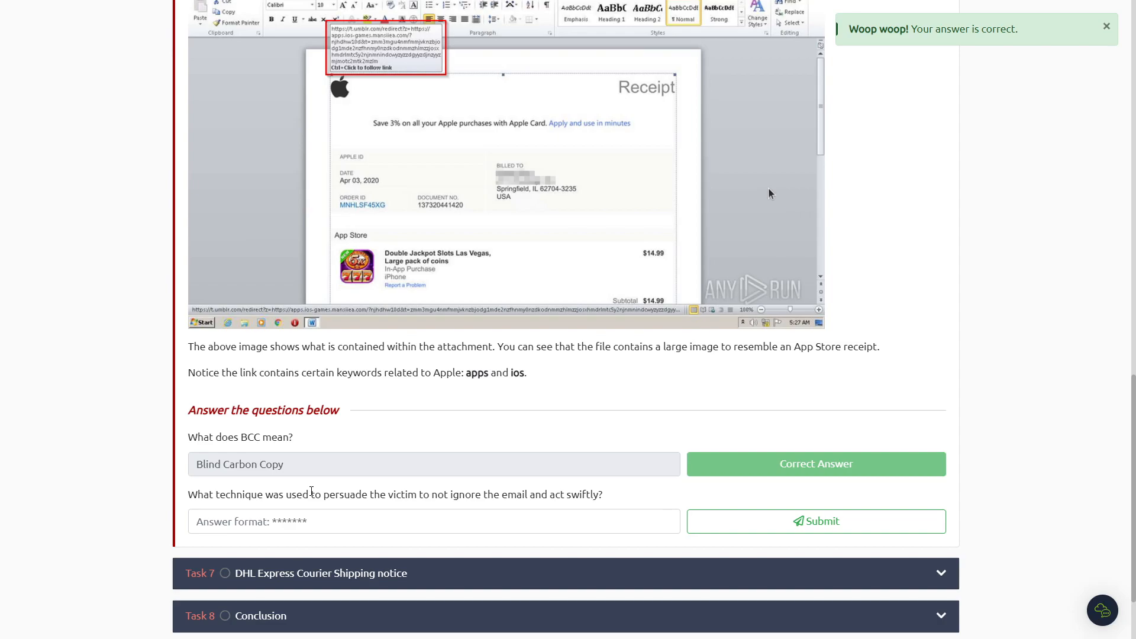
left_click_drag(328, 495, 474, 495)
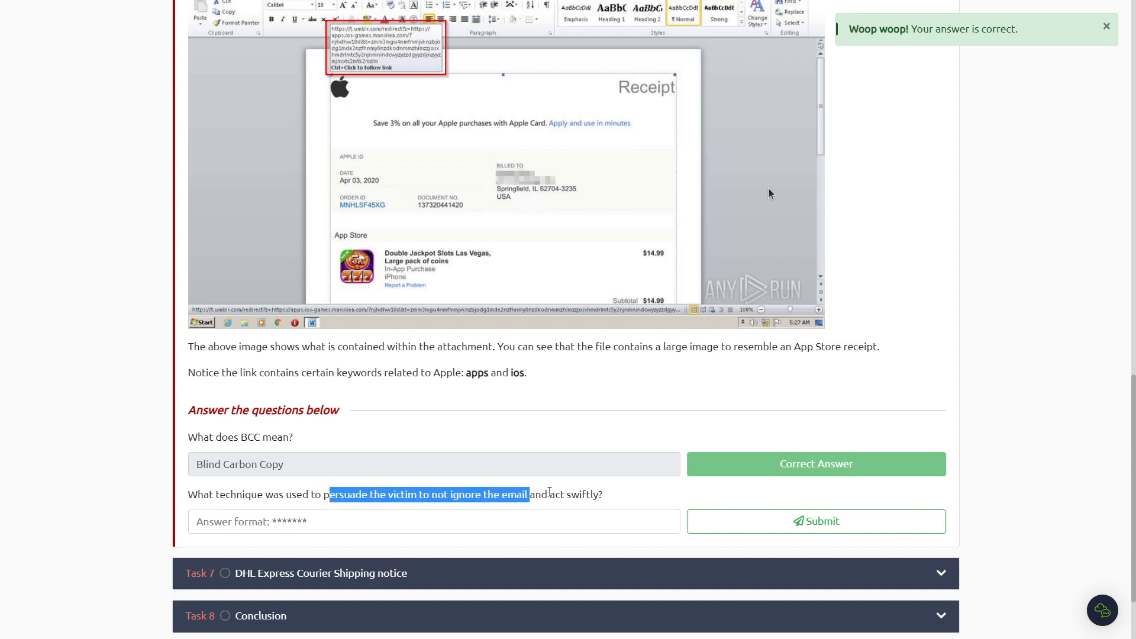
type("u")
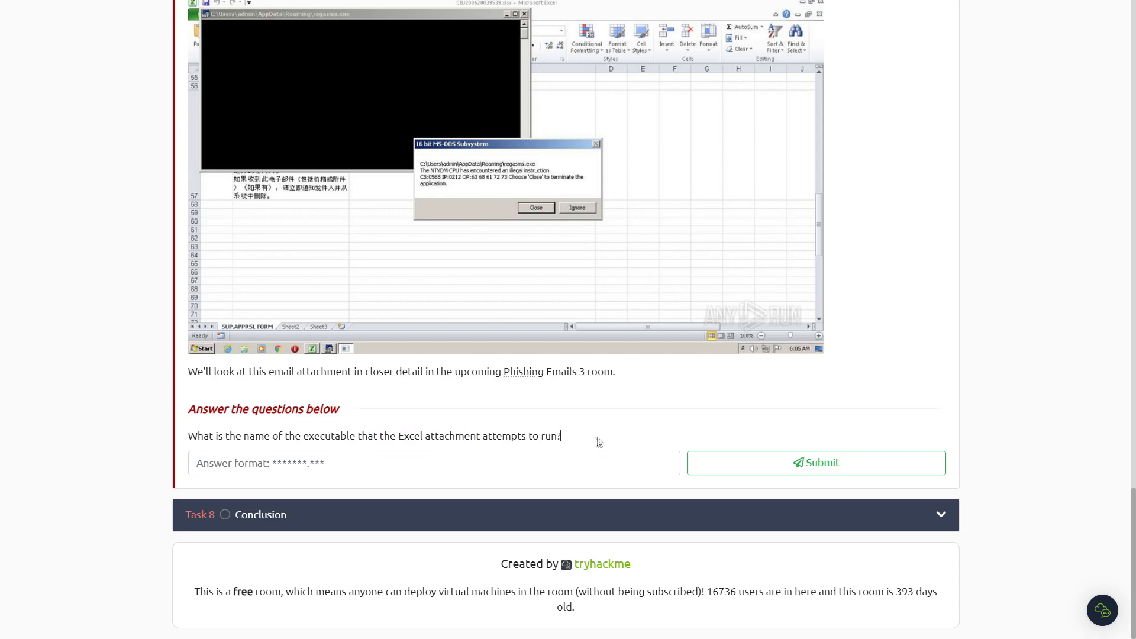
mouse_move(510, 171)
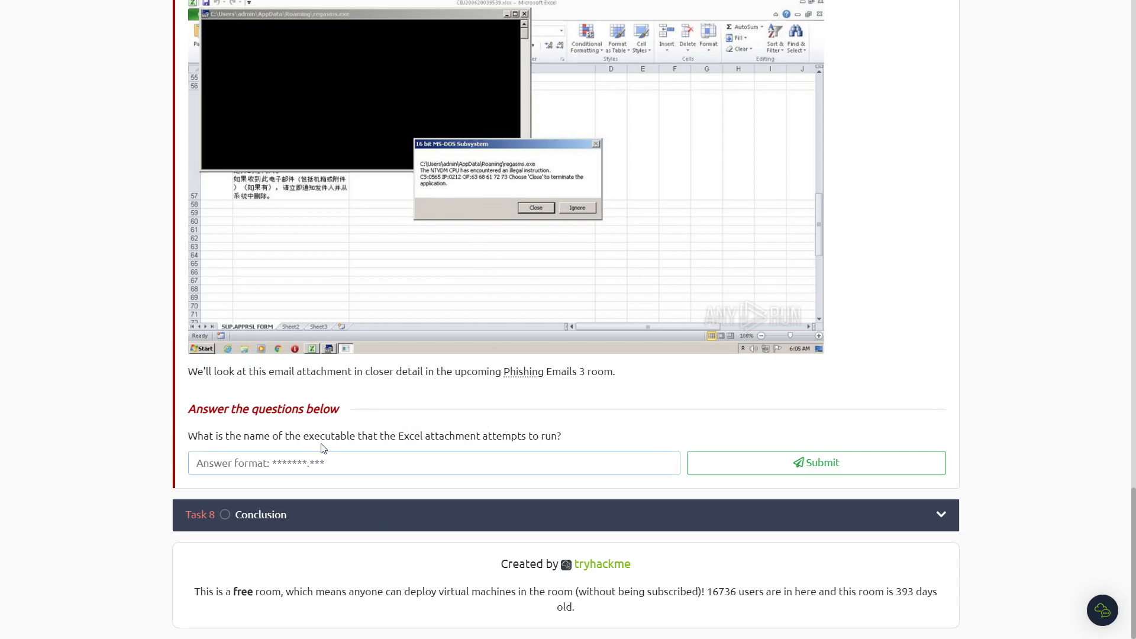
Submit regasms.exe as Task 7's executable answer and expand the Conclusion task.
type("regasms.exe")
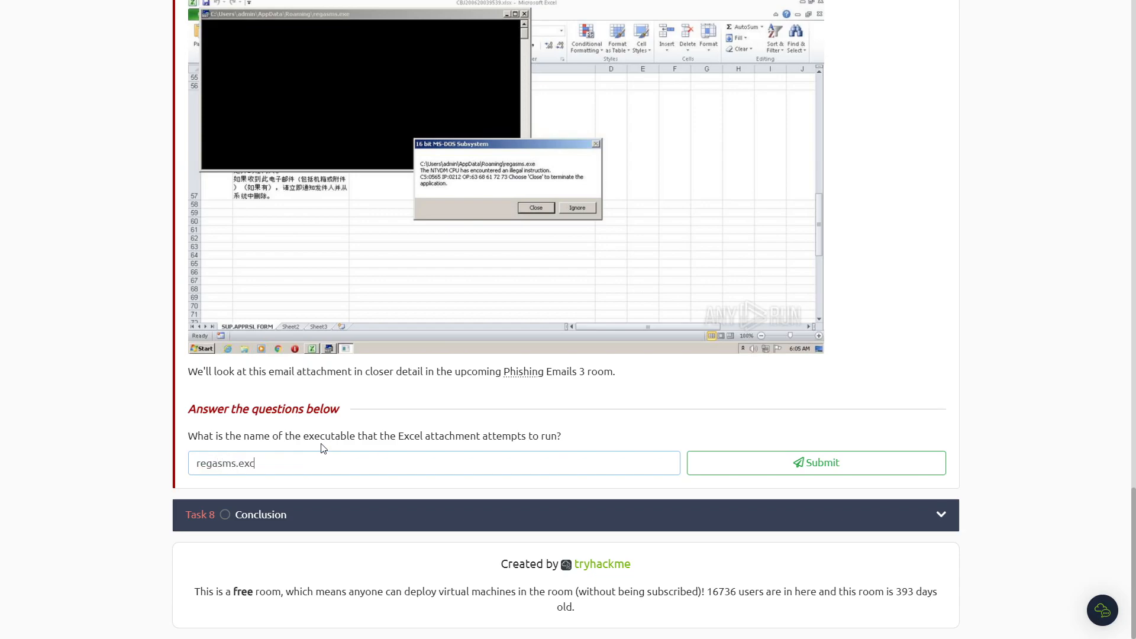
left_click(817, 463)
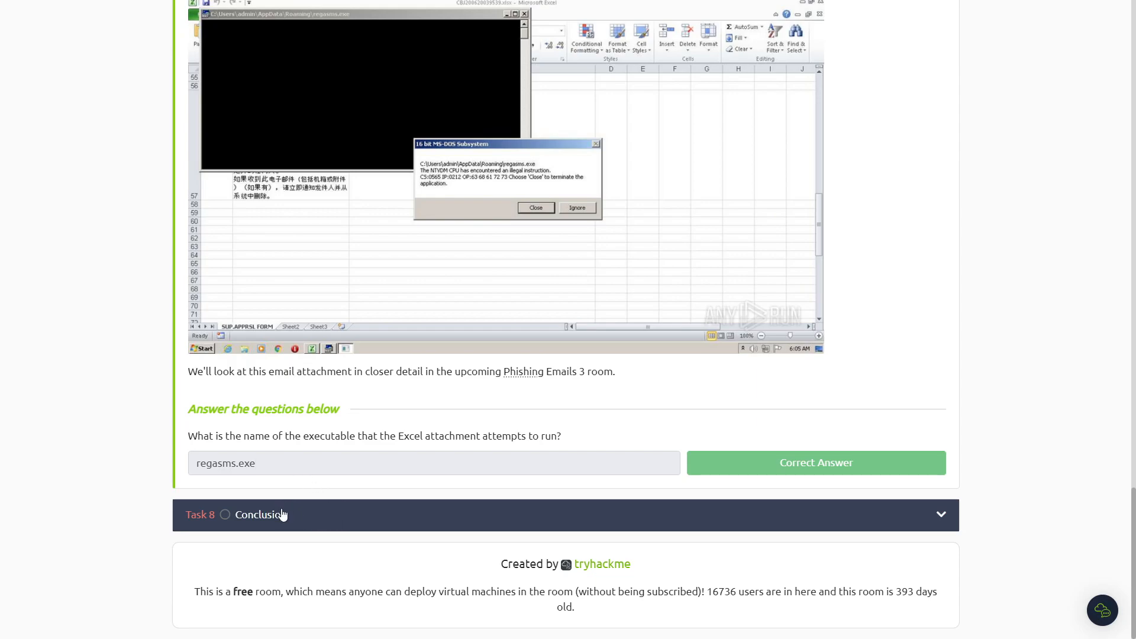
left_click(259, 515)
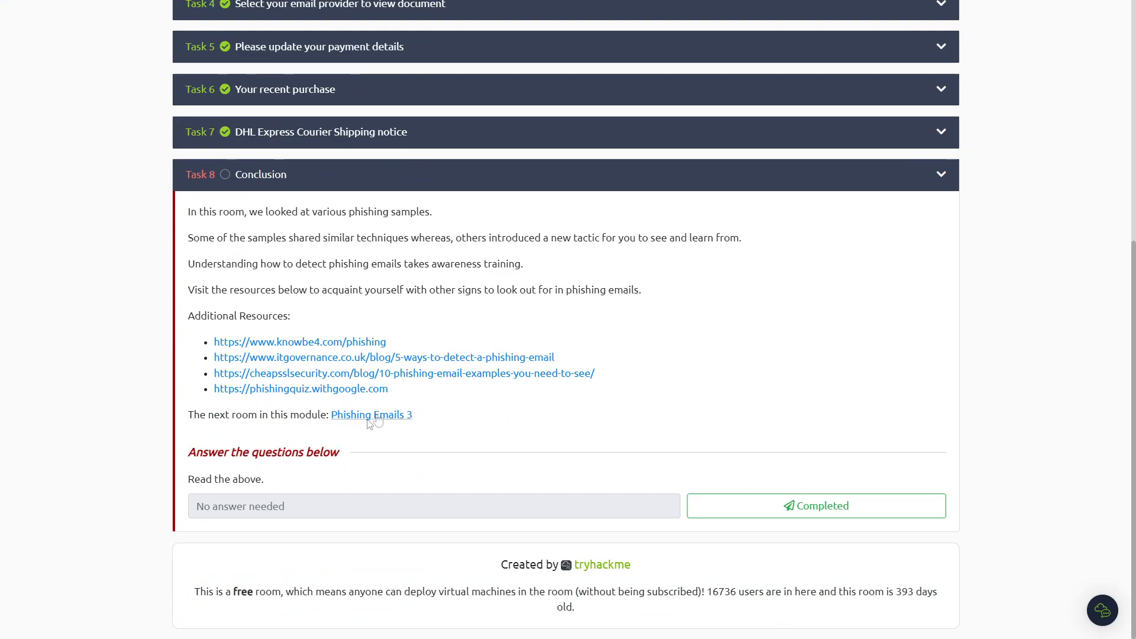
mouse_move(511, 528)
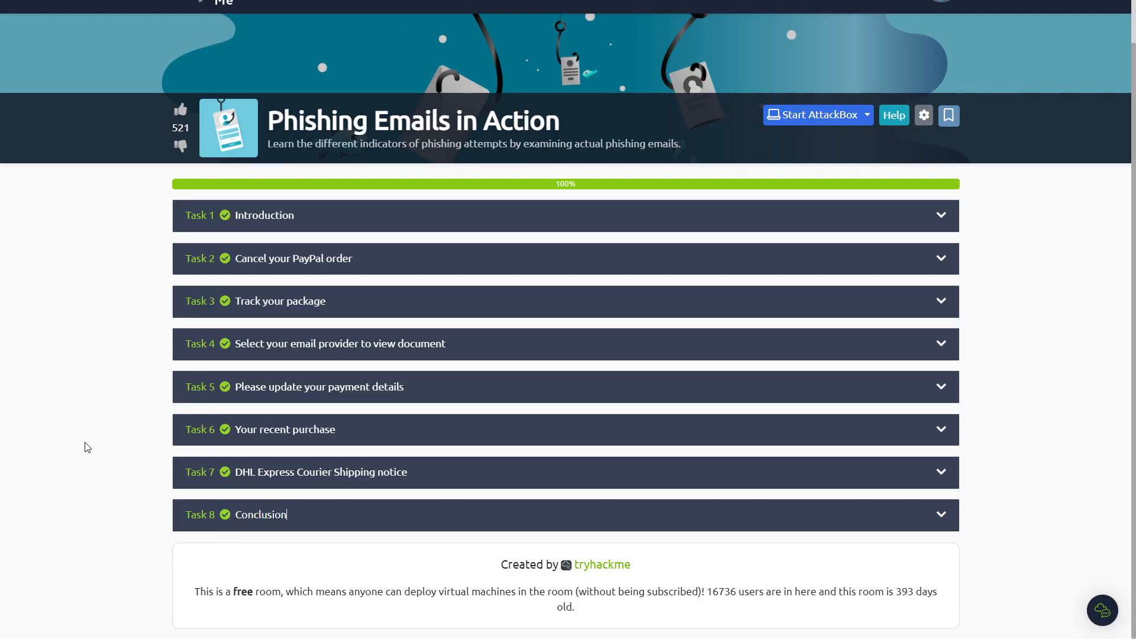
mouse_move(81, 424)
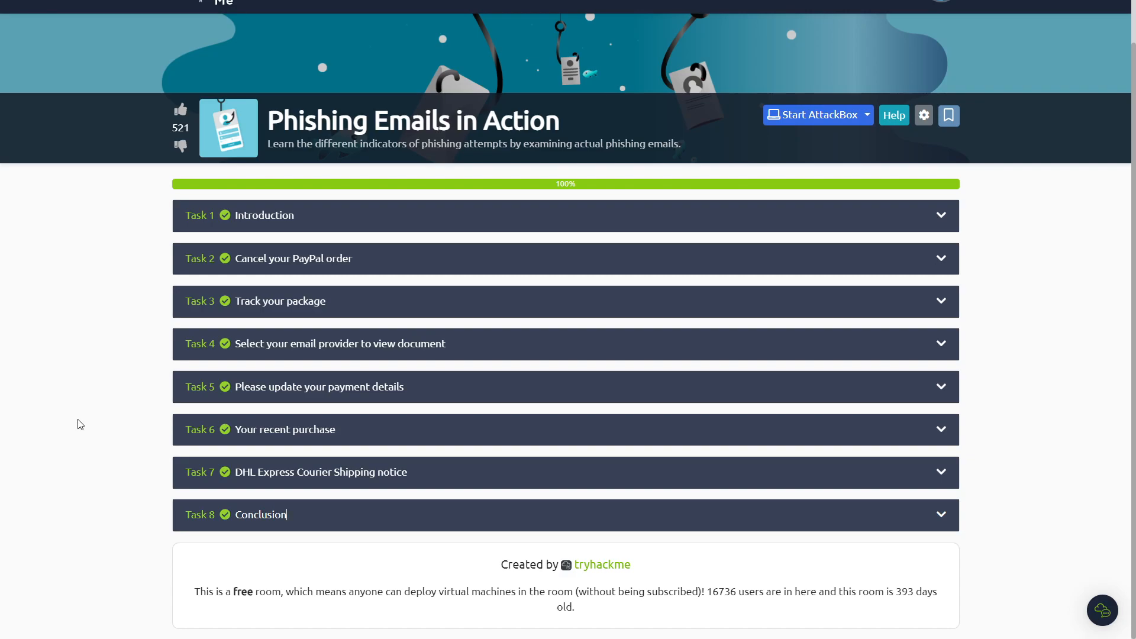